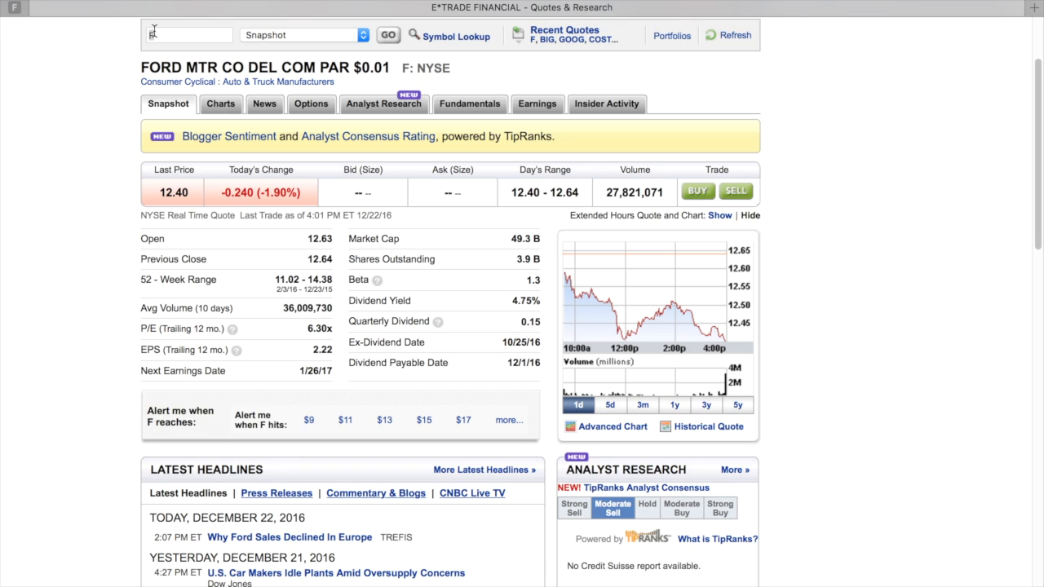
Step: Enter symbol F with a high target of 15 and low target of 10
scroll(down, 3)
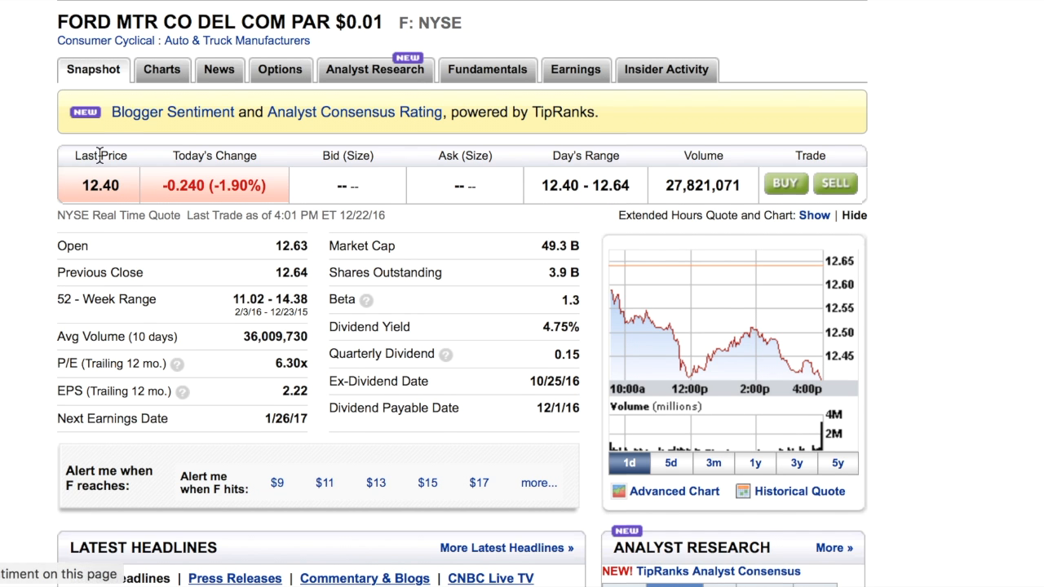
scroll(down, 3)
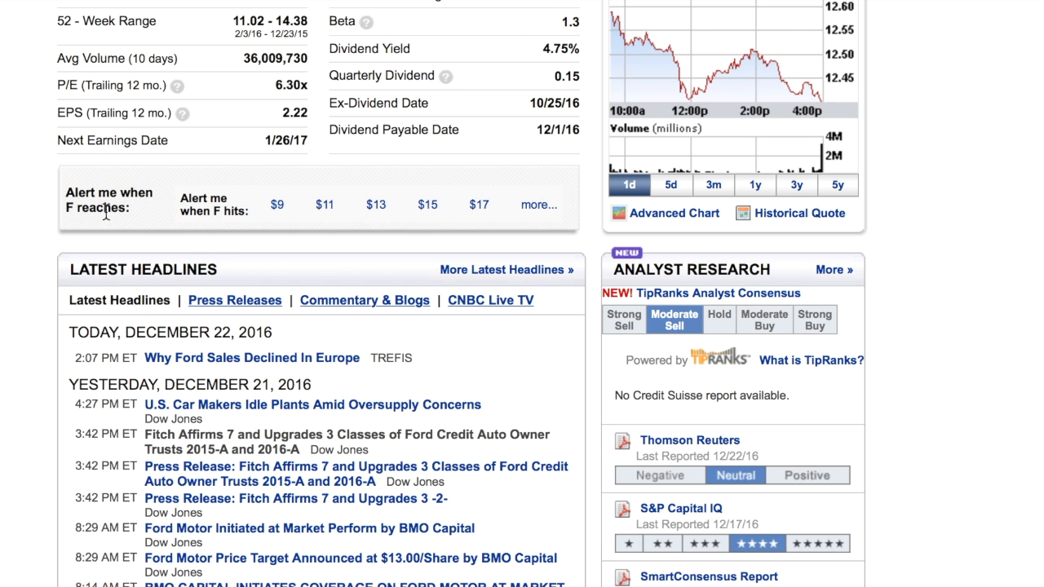
mouse_move(197, 201)
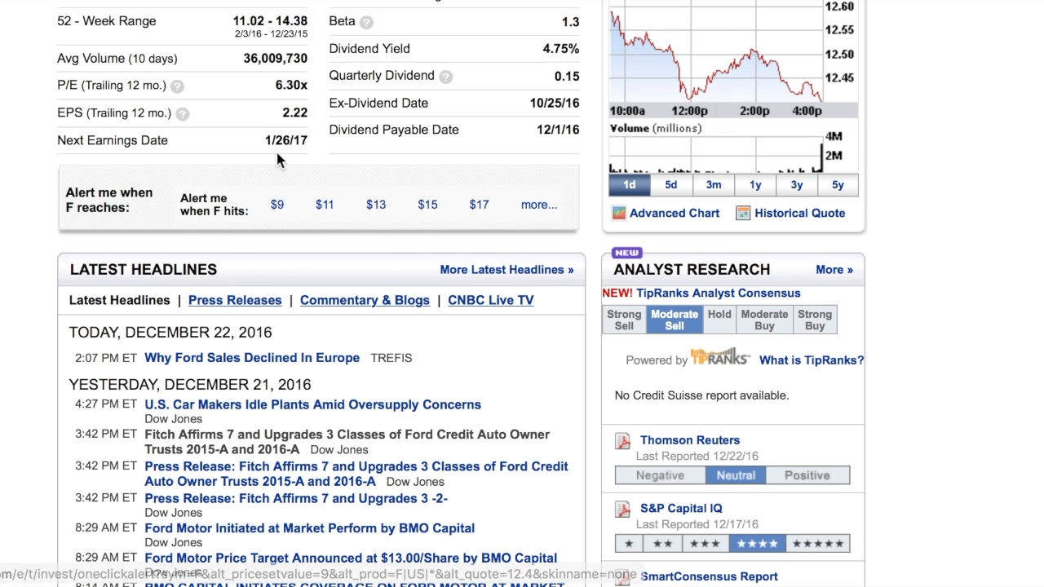
mouse_move(117, 26)
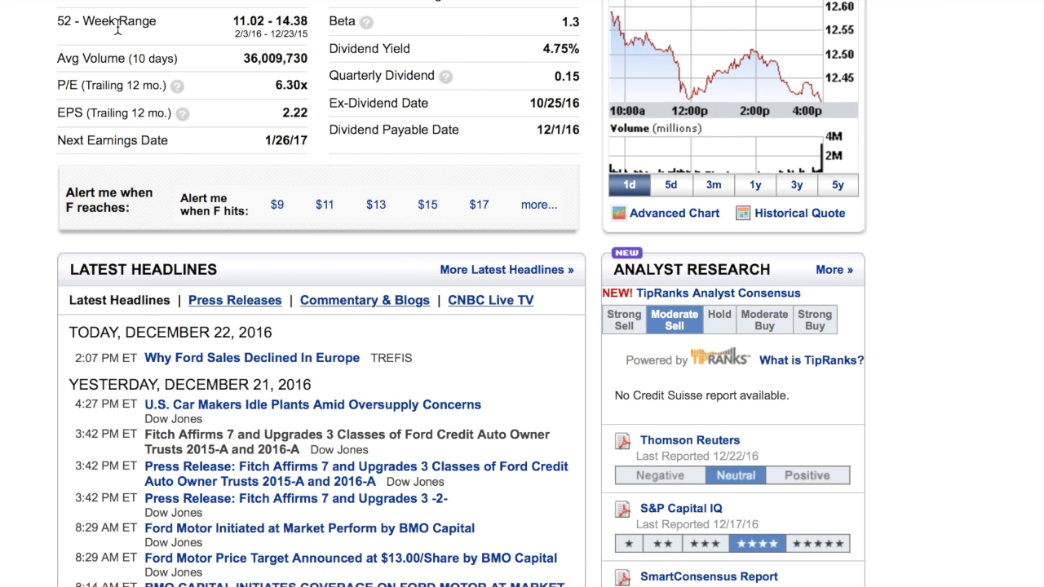
mouse_move(231, 51)
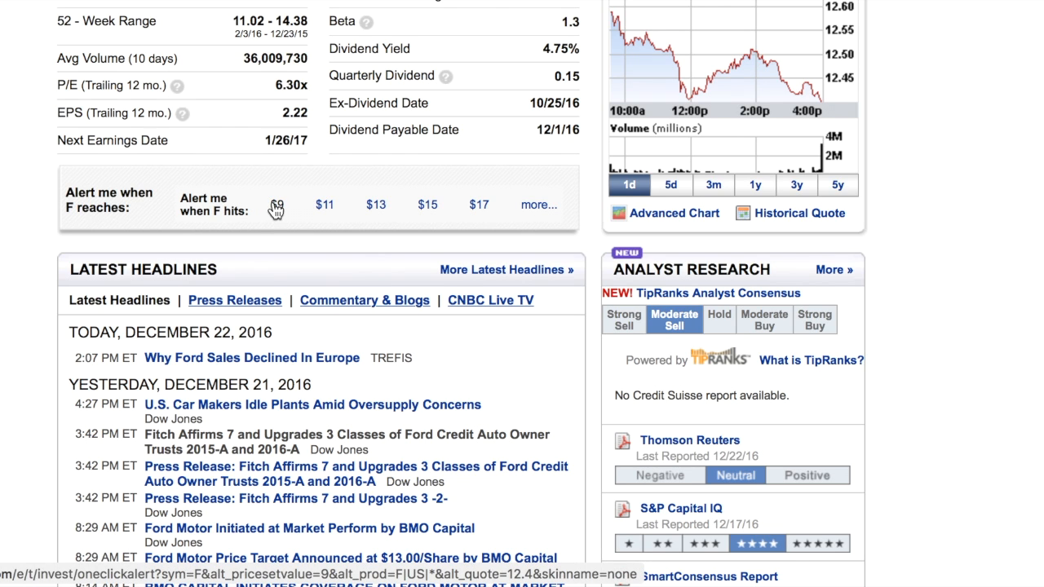
mouse_move(275, 210)
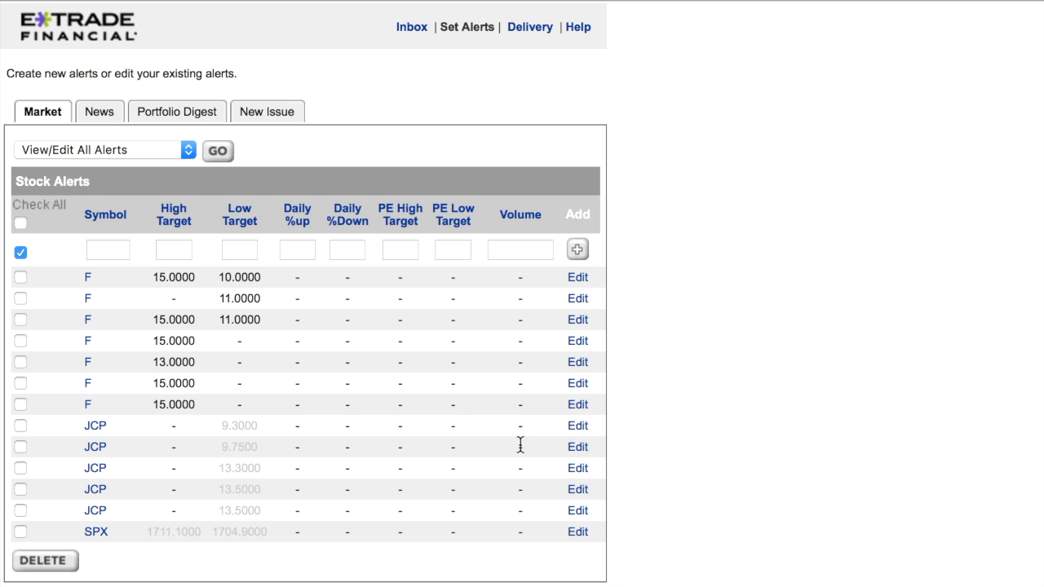
mouse_move(190, 277)
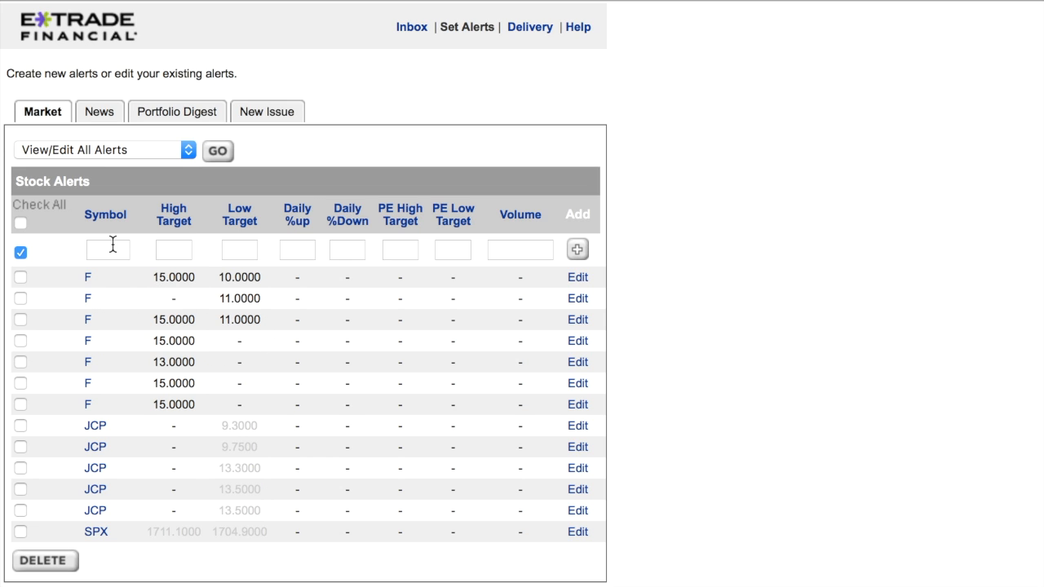
click(107, 250)
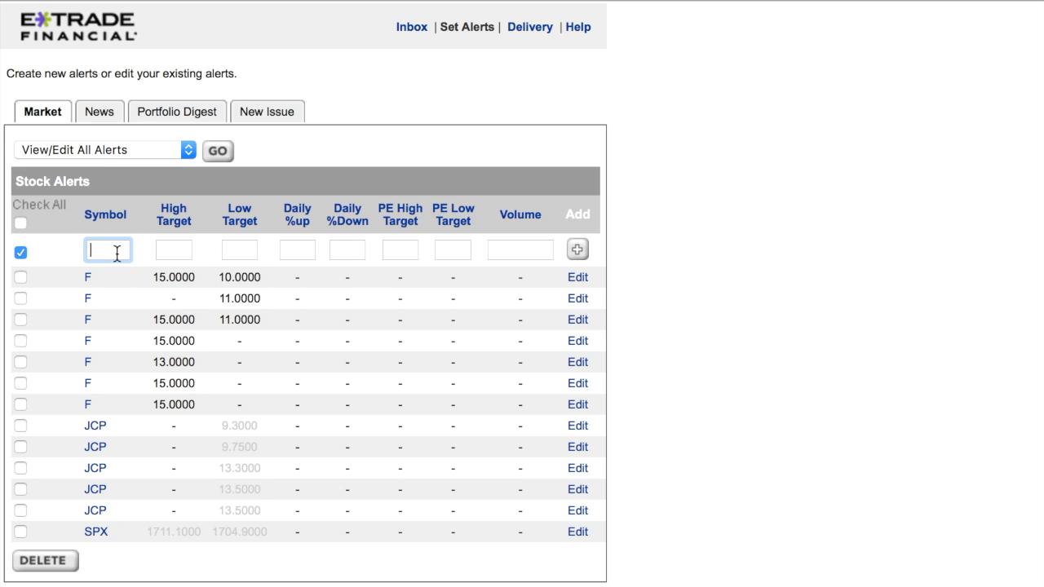
text(f)
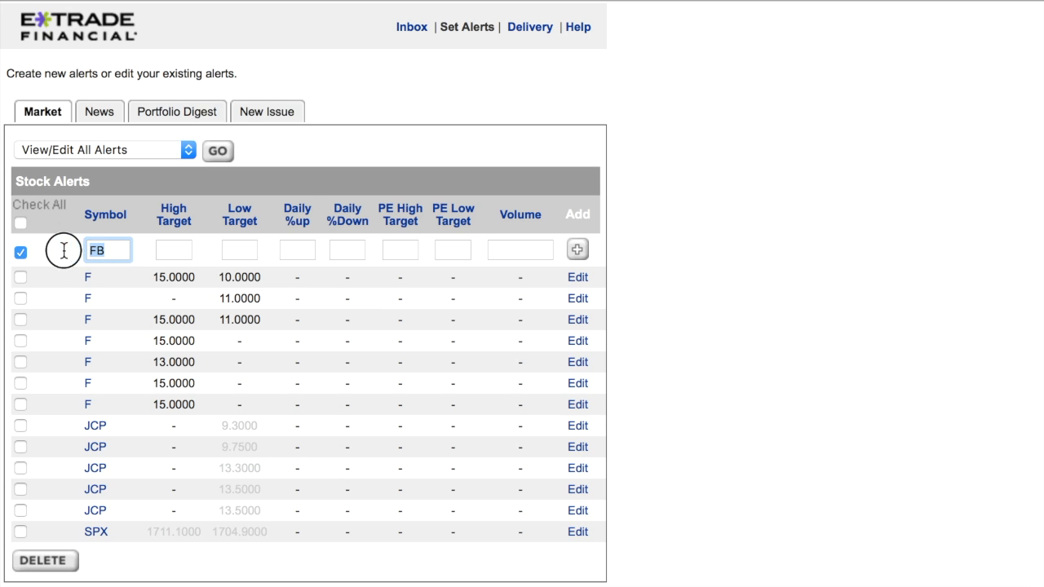
text(f)
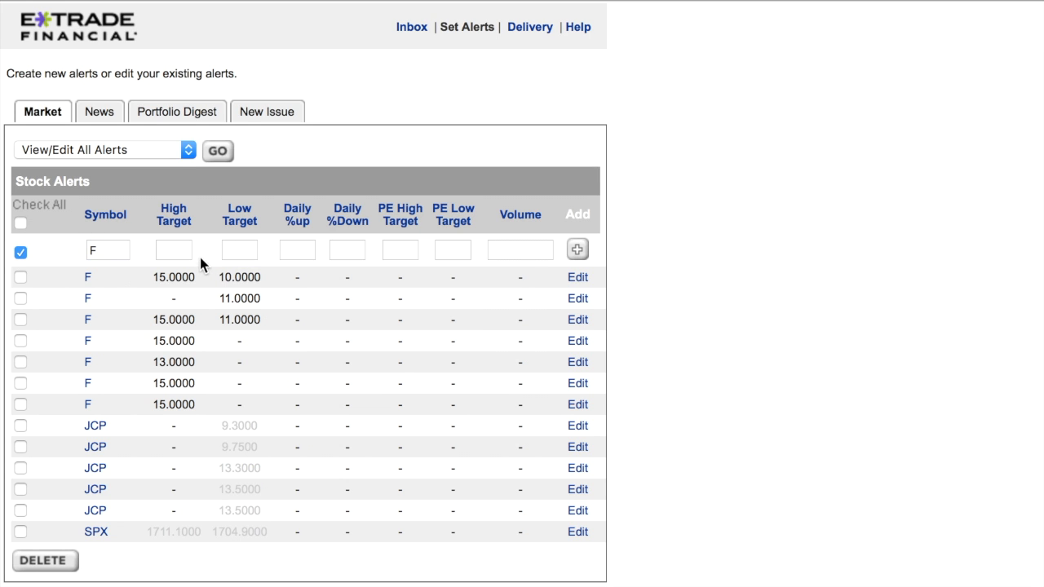
click(173, 249)
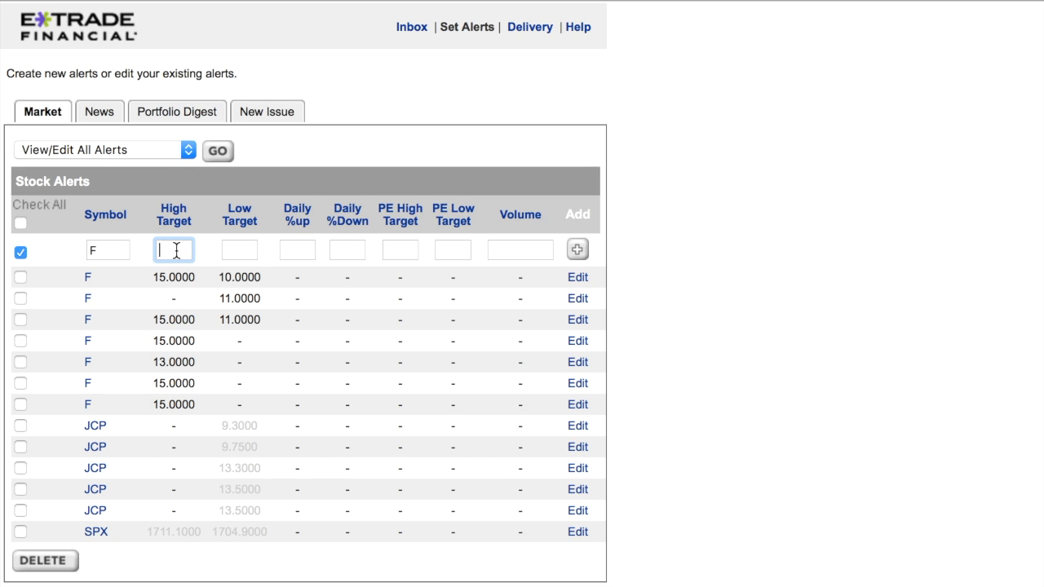
text(15)
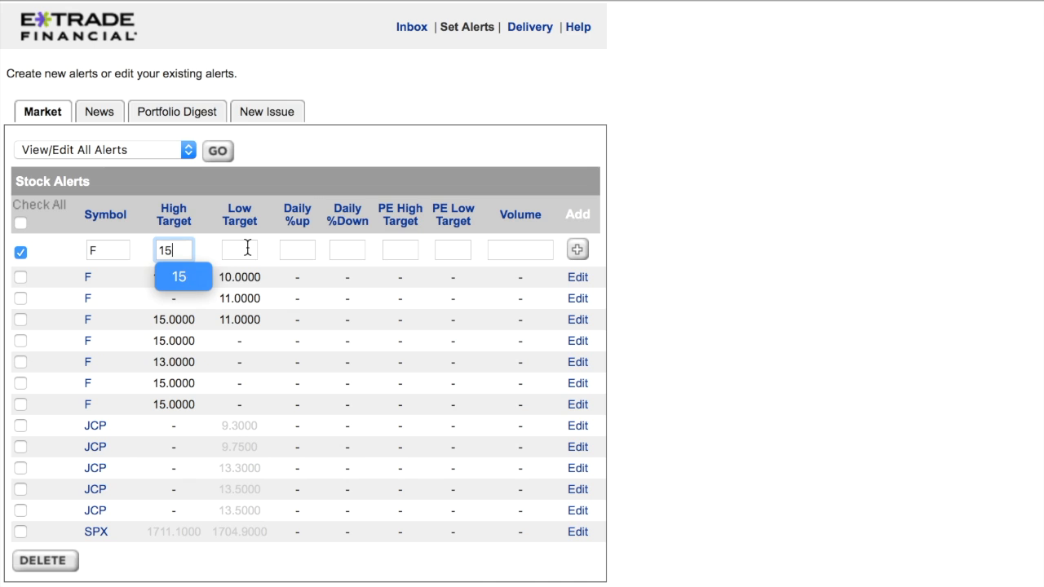
text(10)
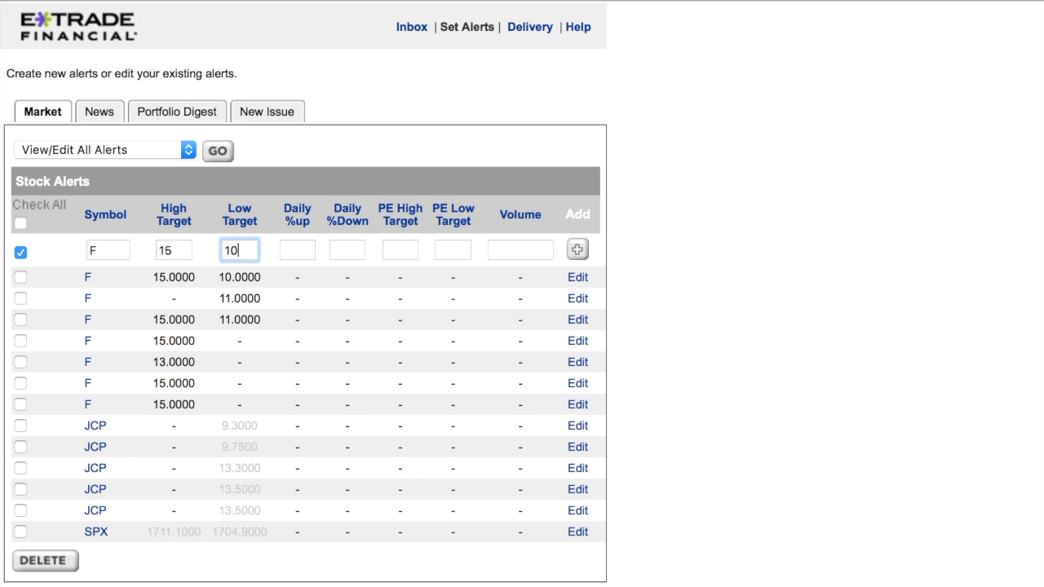
Step: Set the daily percent up and daily percent down thresholds to 2%
click(297, 250)
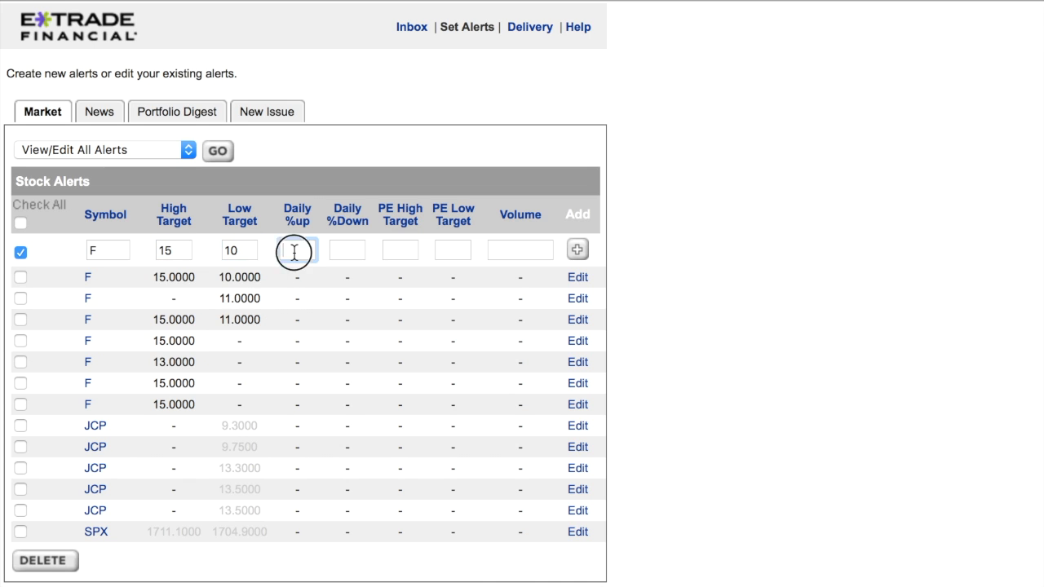
click(296, 249)
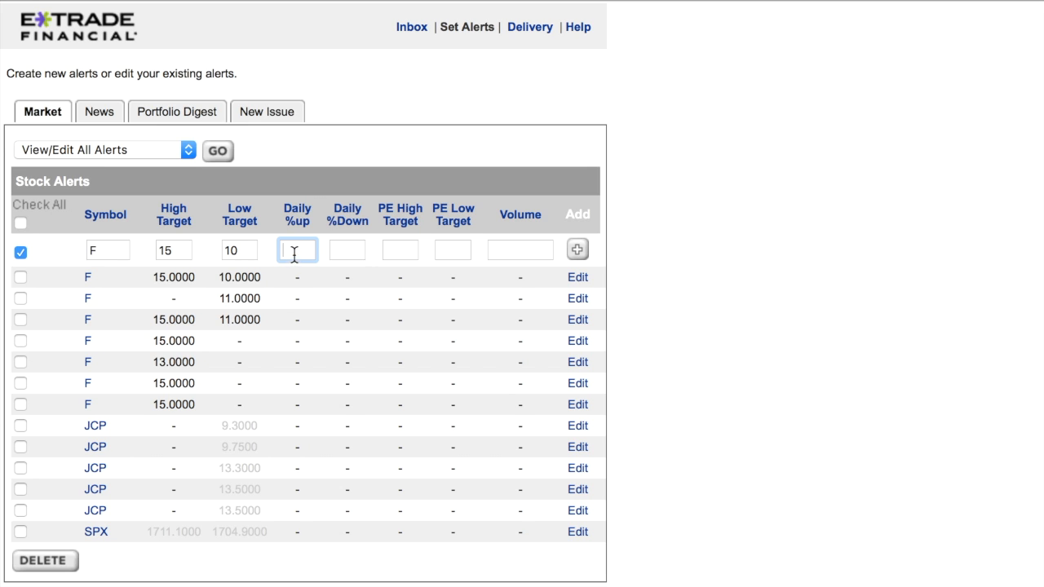
text(2)
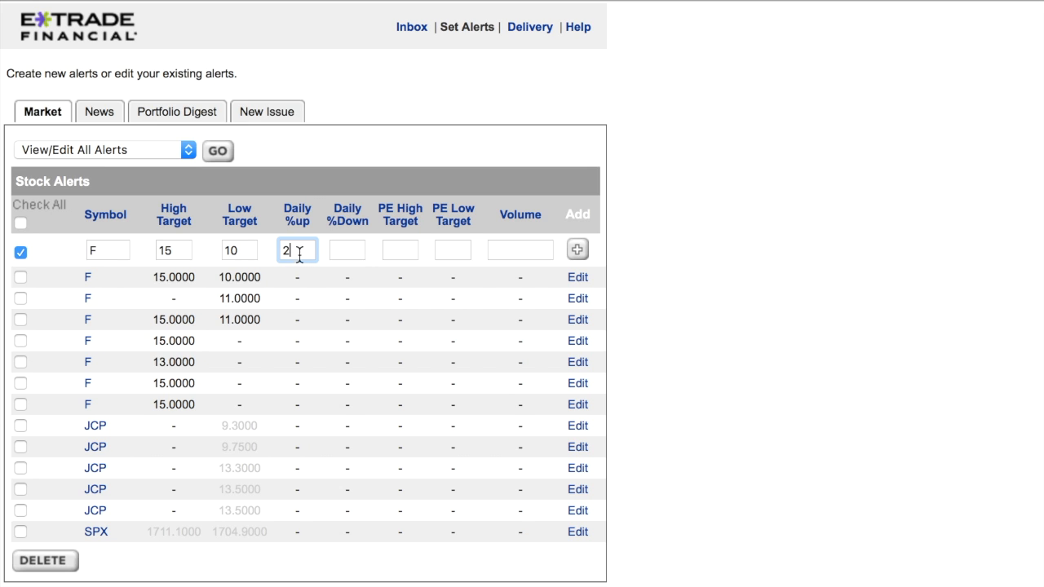
click(346, 250)
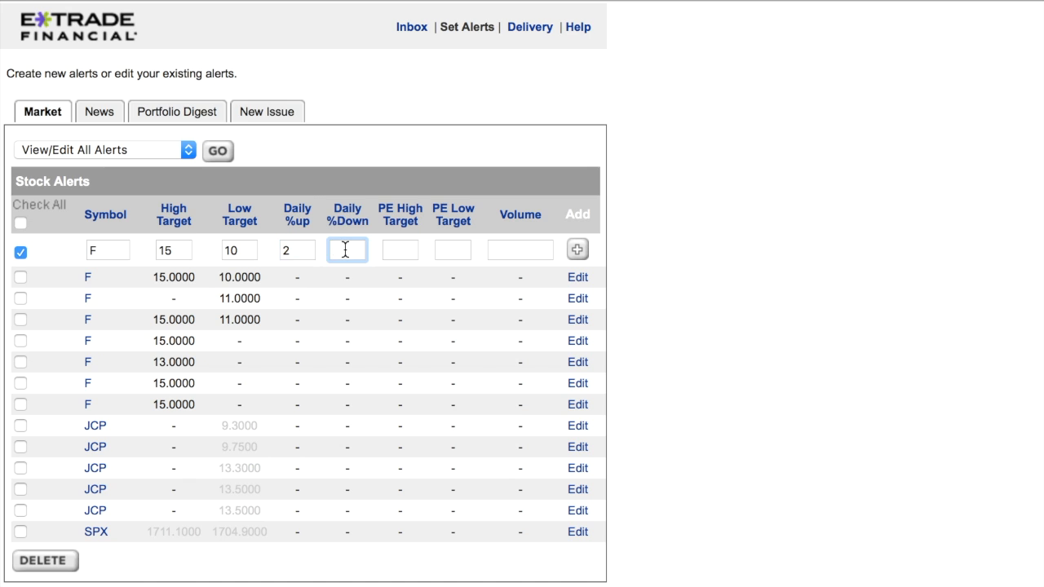
text(2)
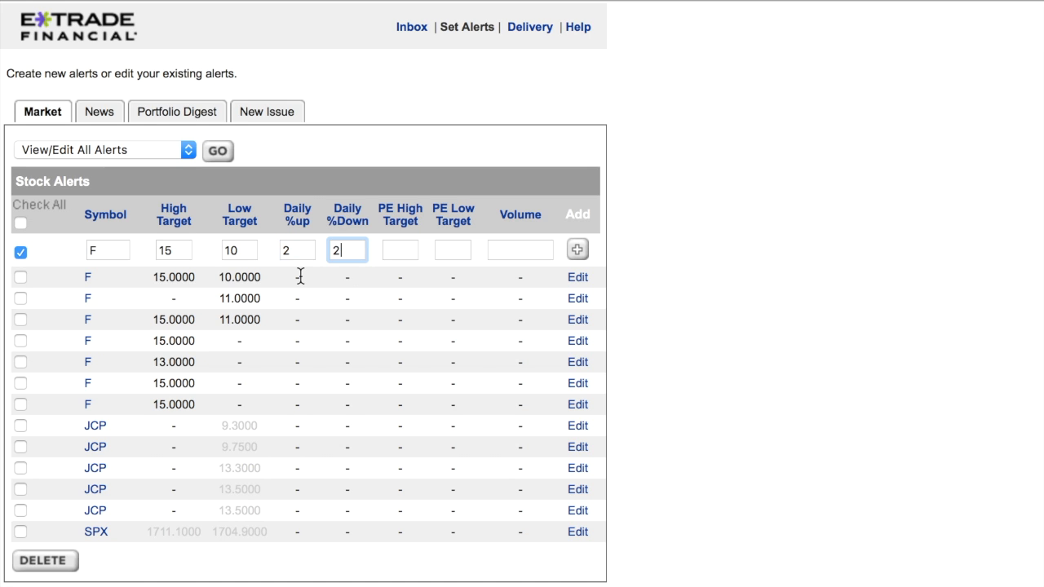
mouse_move(400, 214)
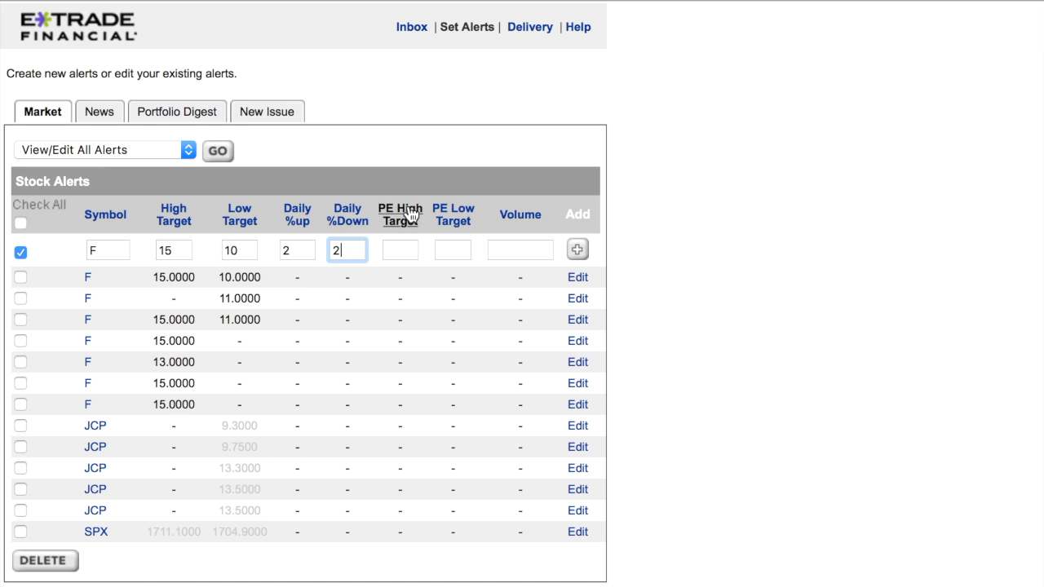
mouse_move(448, 259)
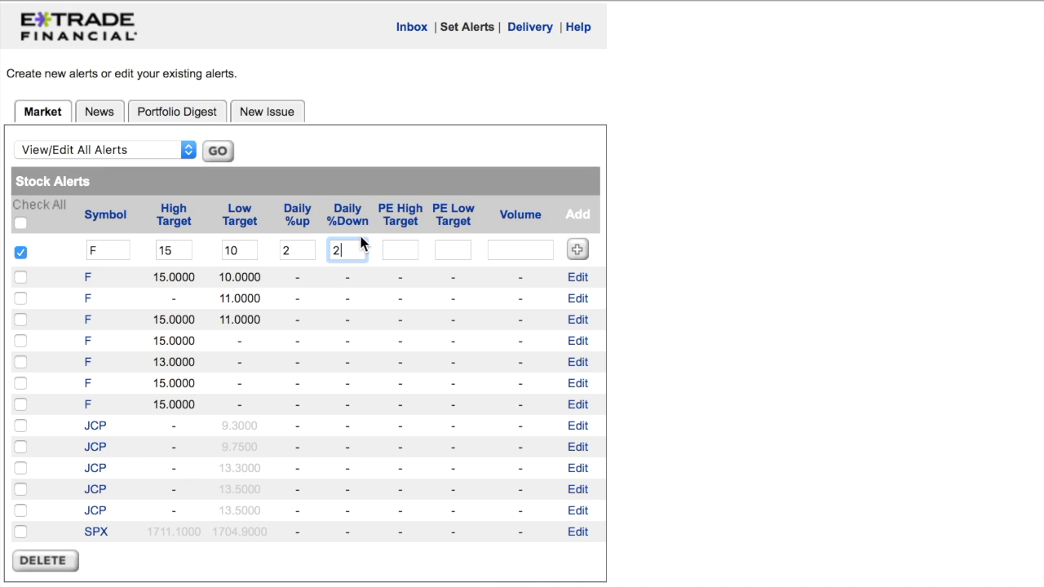
mouse_move(368, 259)
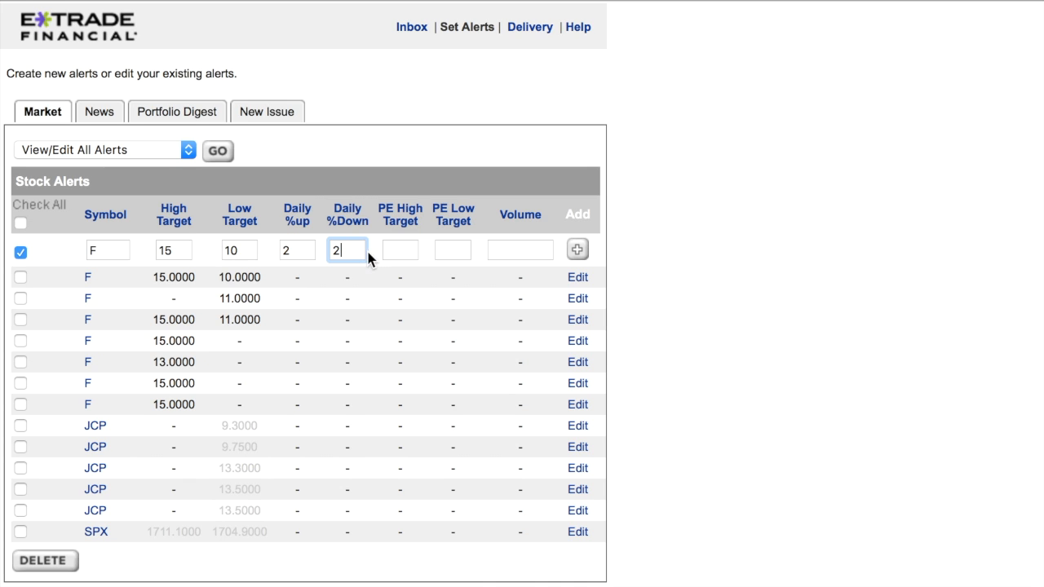
mouse_move(399, 216)
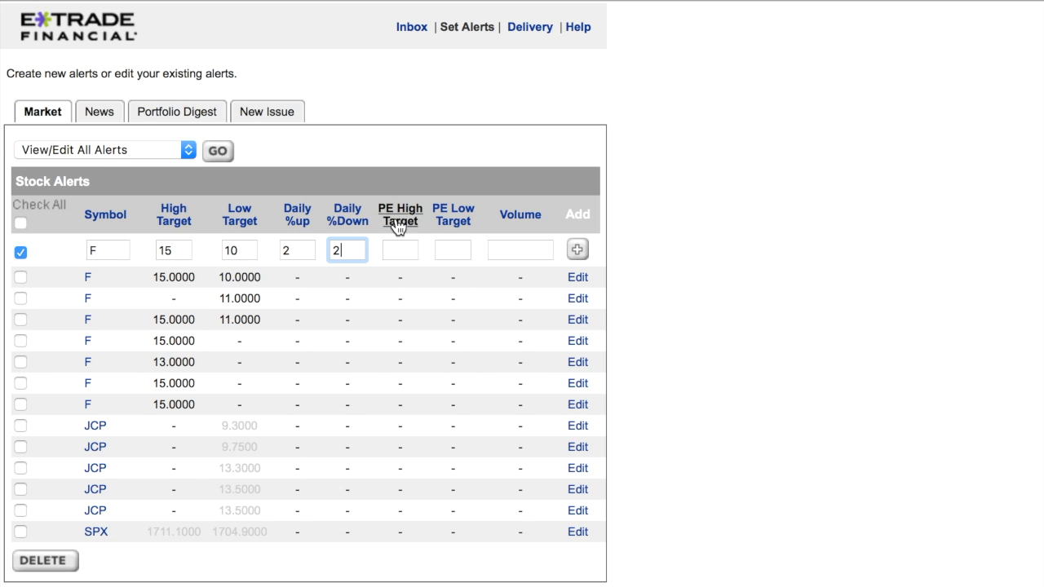
mouse_move(334, 364)
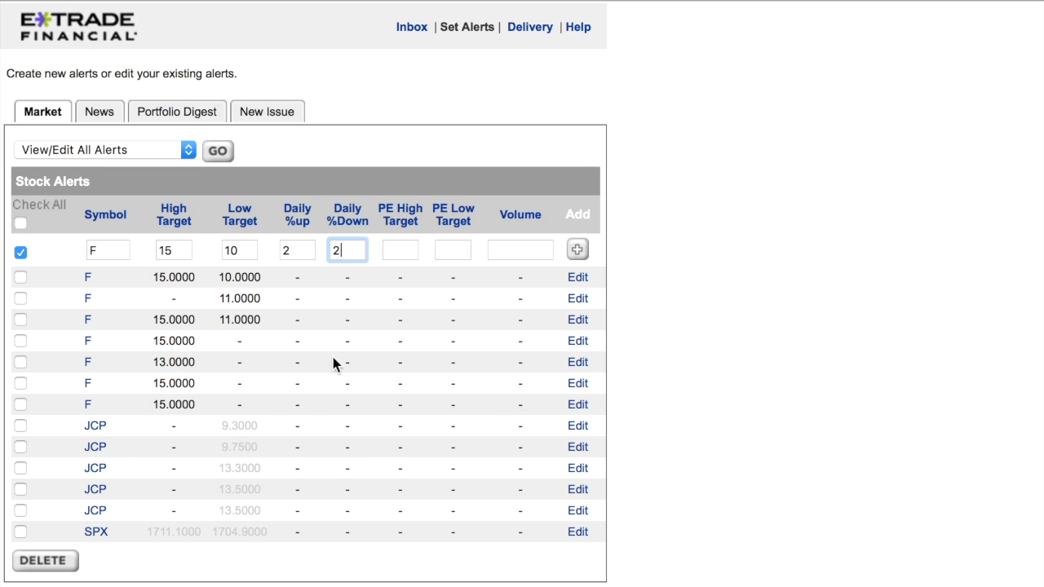
mouse_move(367, 204)
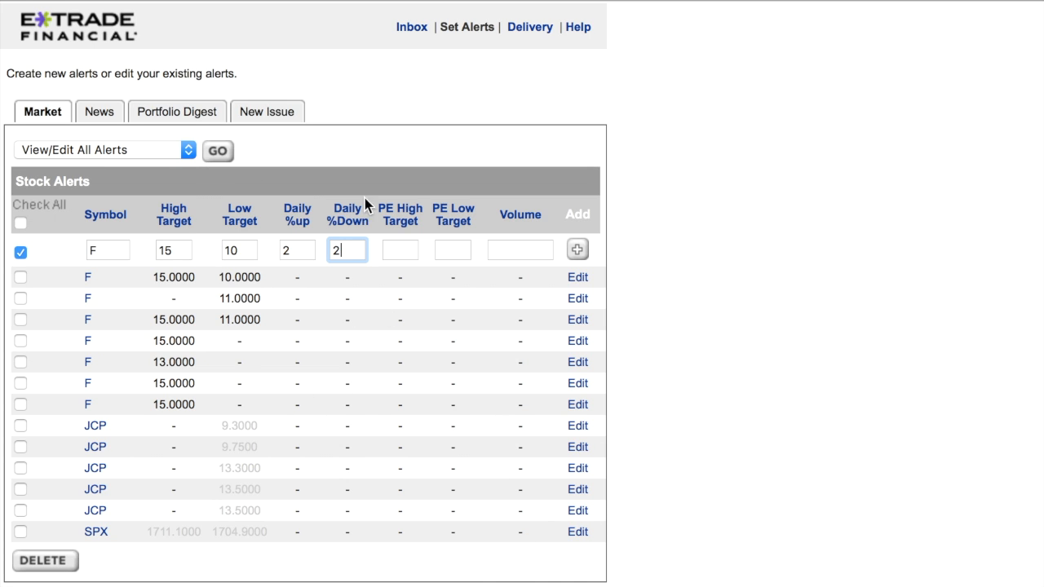
click(520, 250)
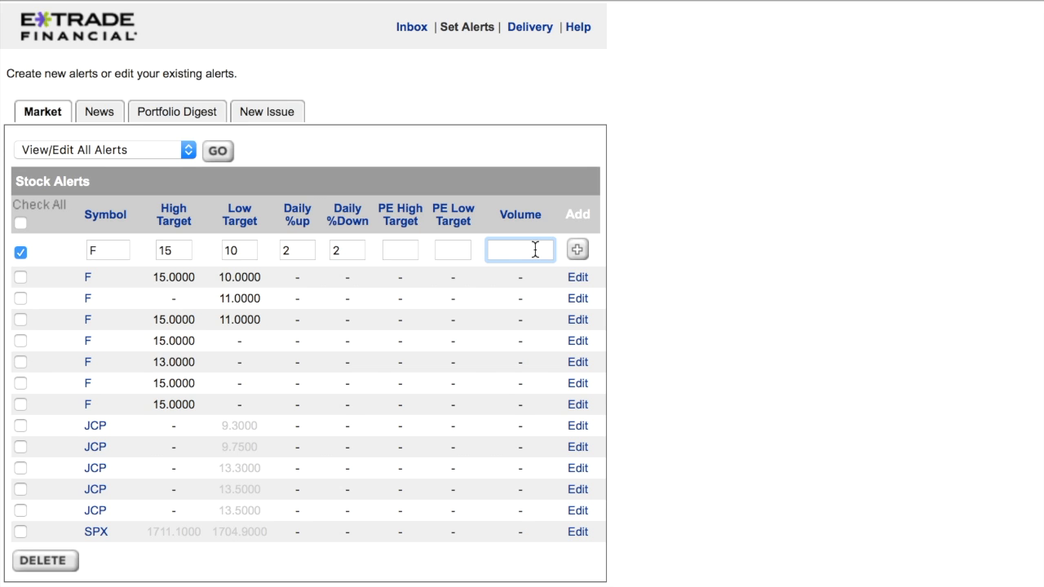
mouse_move(208, 317)
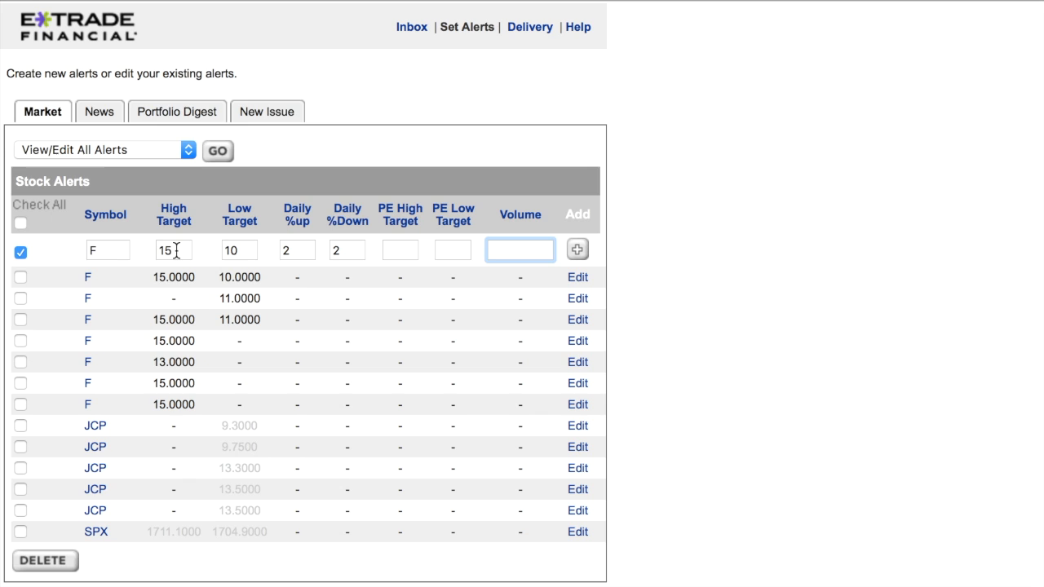
mouse_move(279, 230)
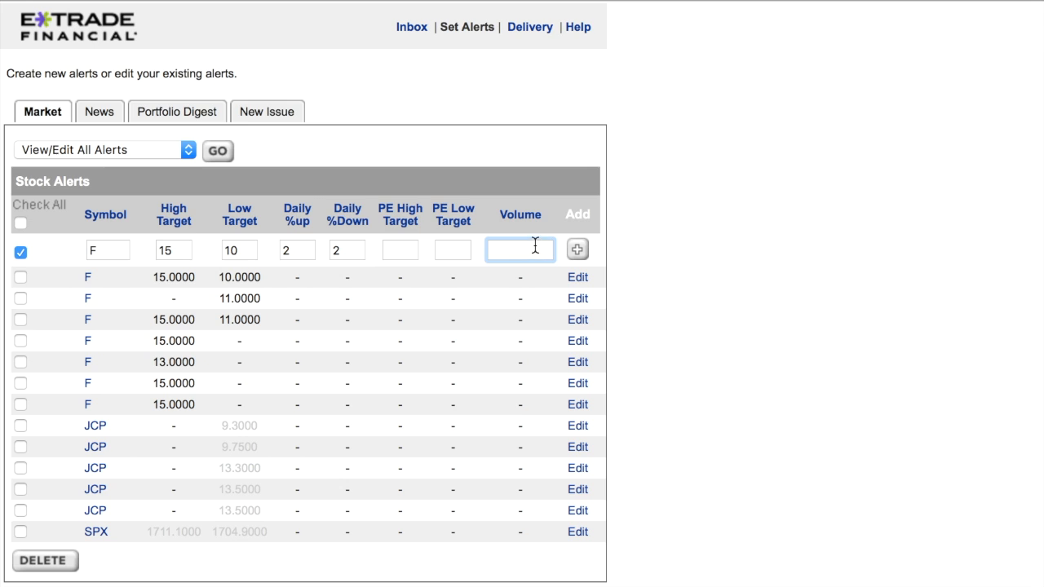
mouse_move(578, 250)
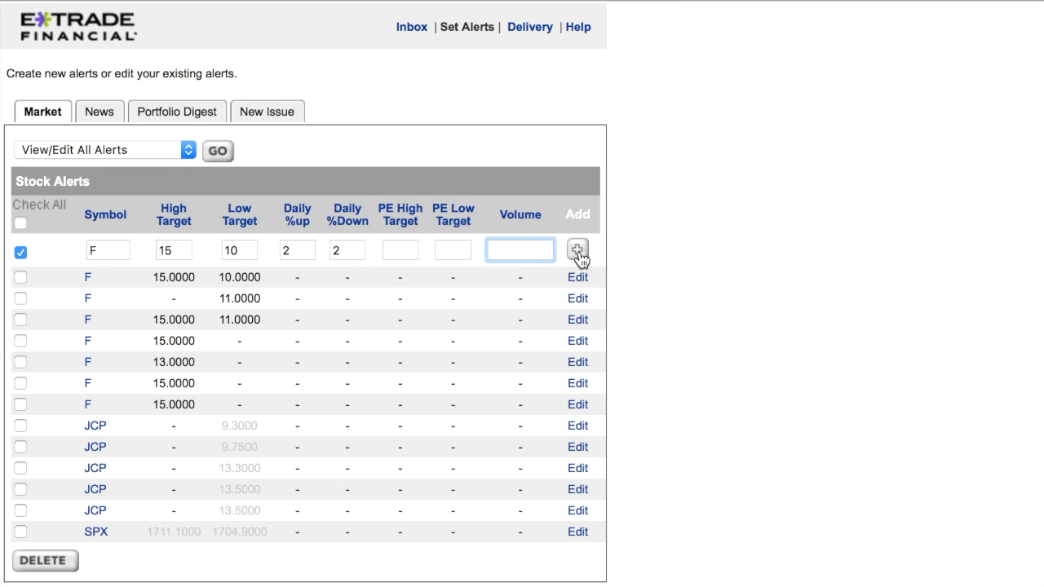
mouse_move(250, 510)
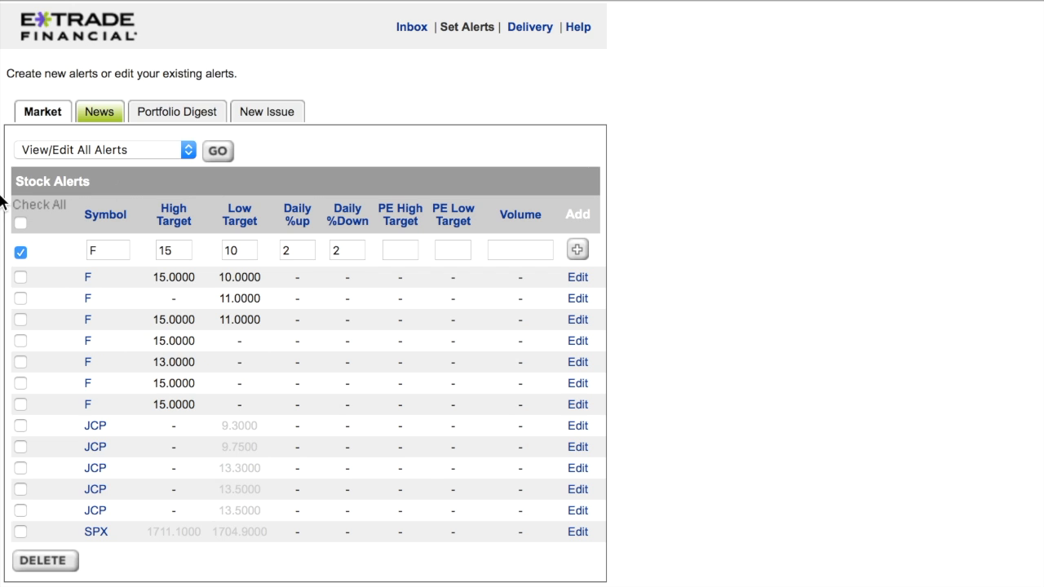
Step: Create a Ford (F) news alert with all four news types left checked
click(100, 112)
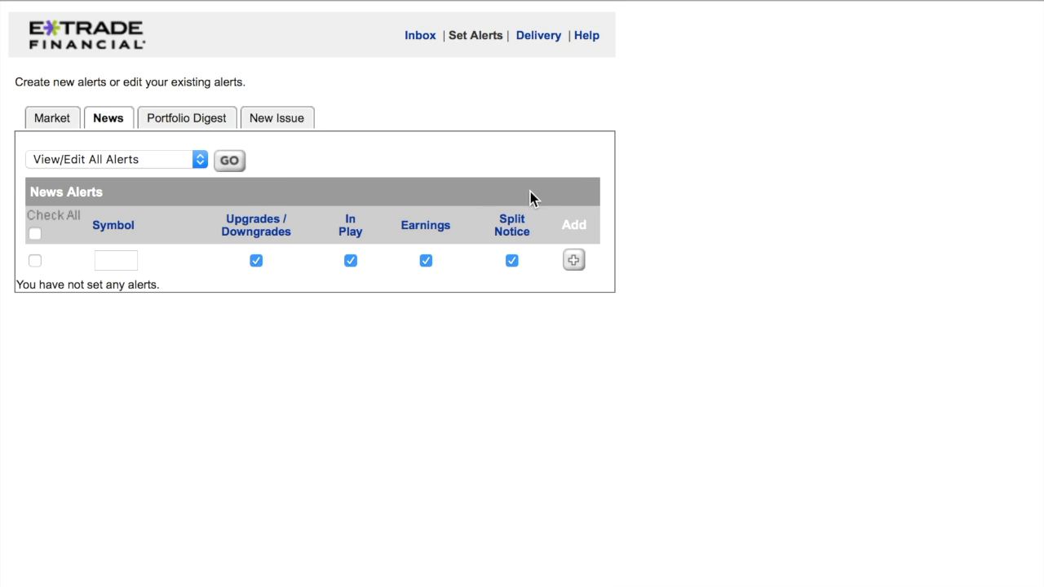
mouse_move(69, 274)
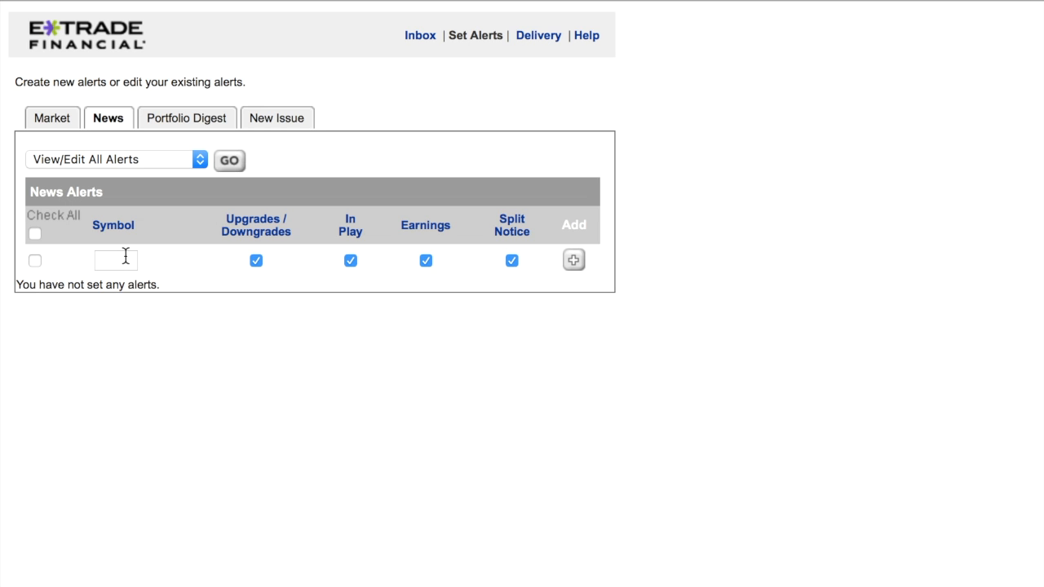
text(f)
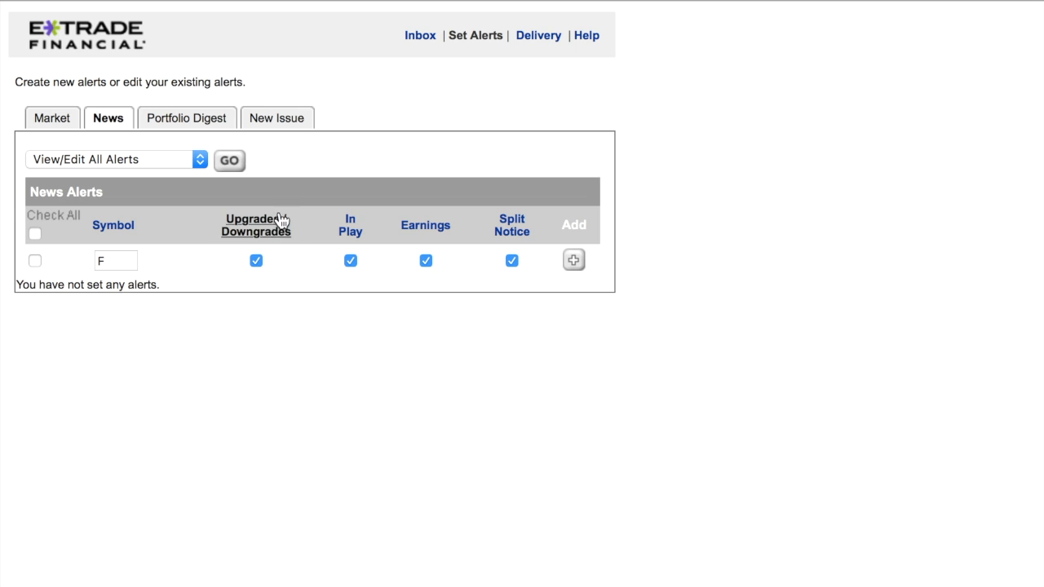
mouse_move(355, 212)
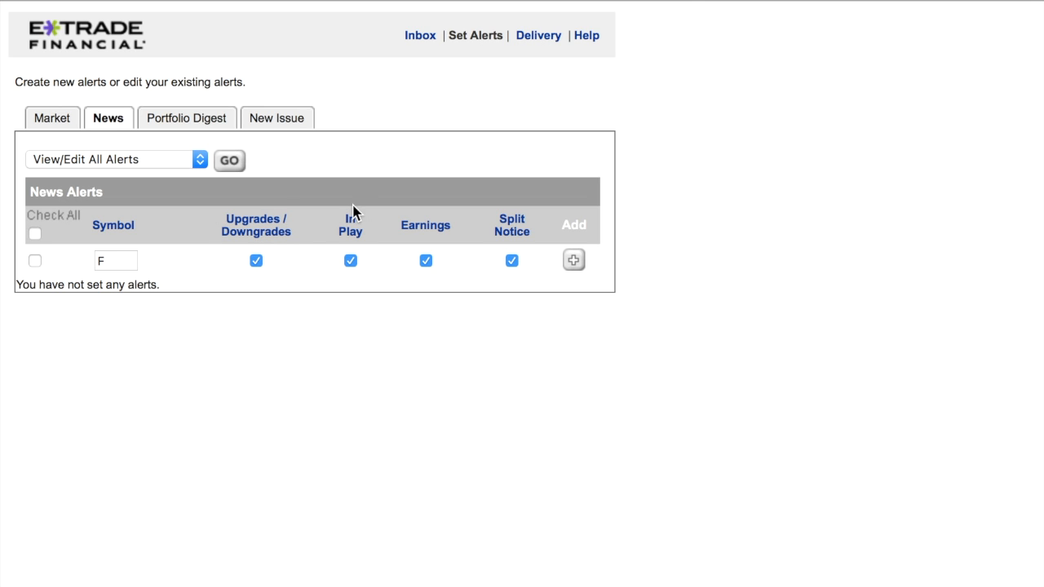
mouse_move(441, 282)
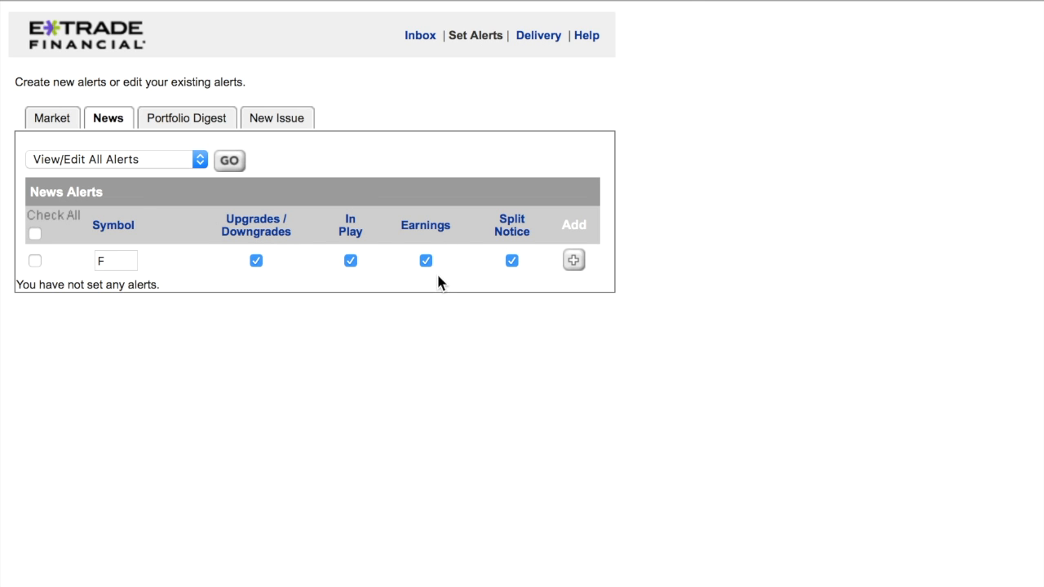
mouse_move(274, 280)
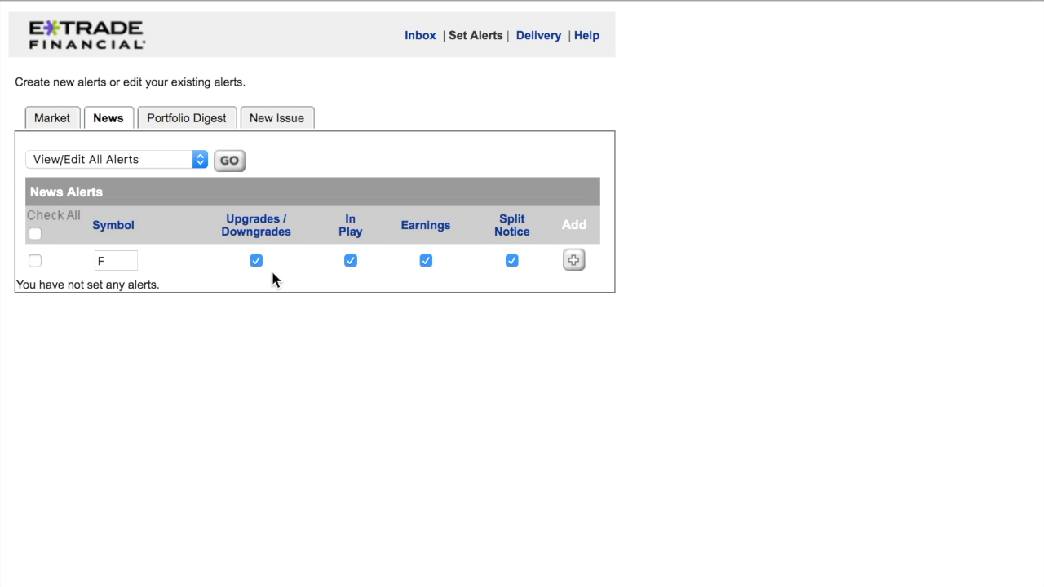
mouse_move(508, 277)
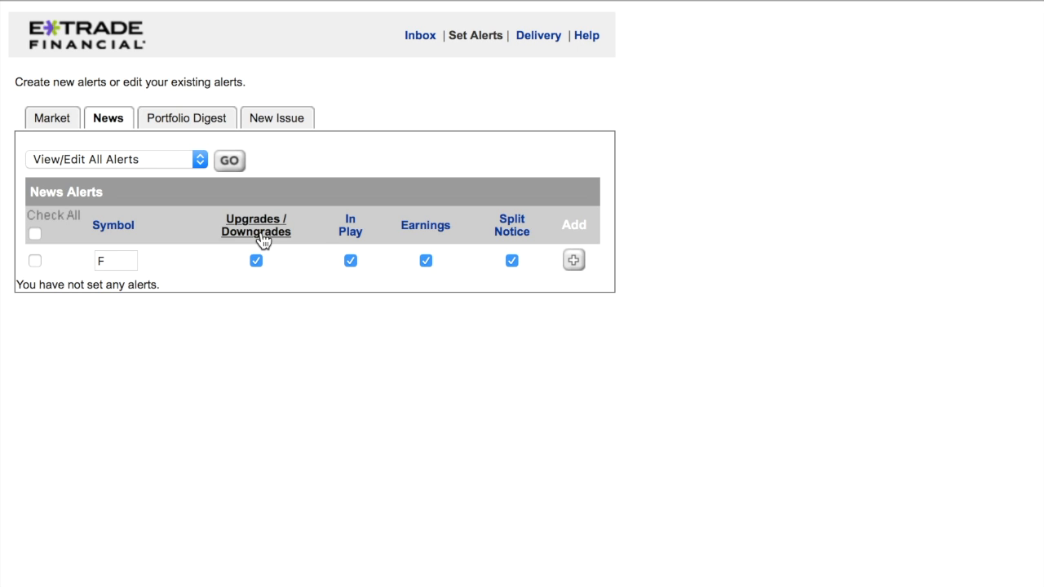
mouse_move(263, 275)
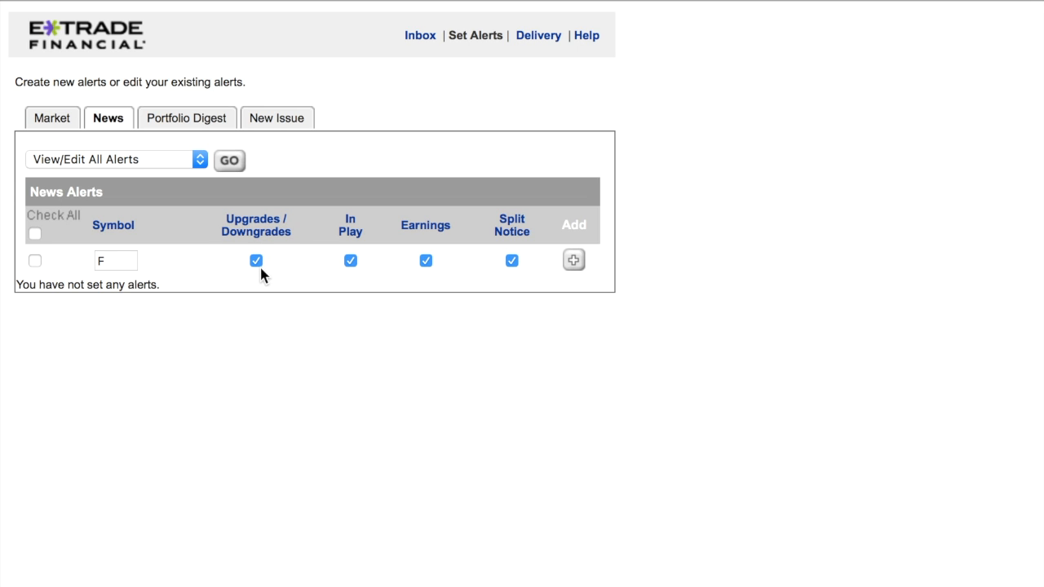
mouse_move(573, 261)
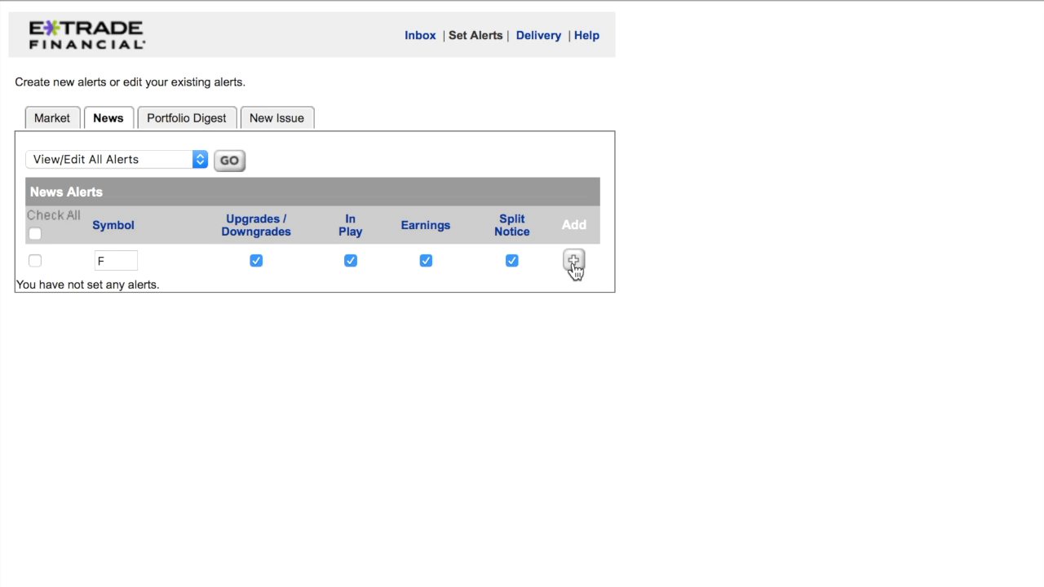
mouse_move(119, 179)
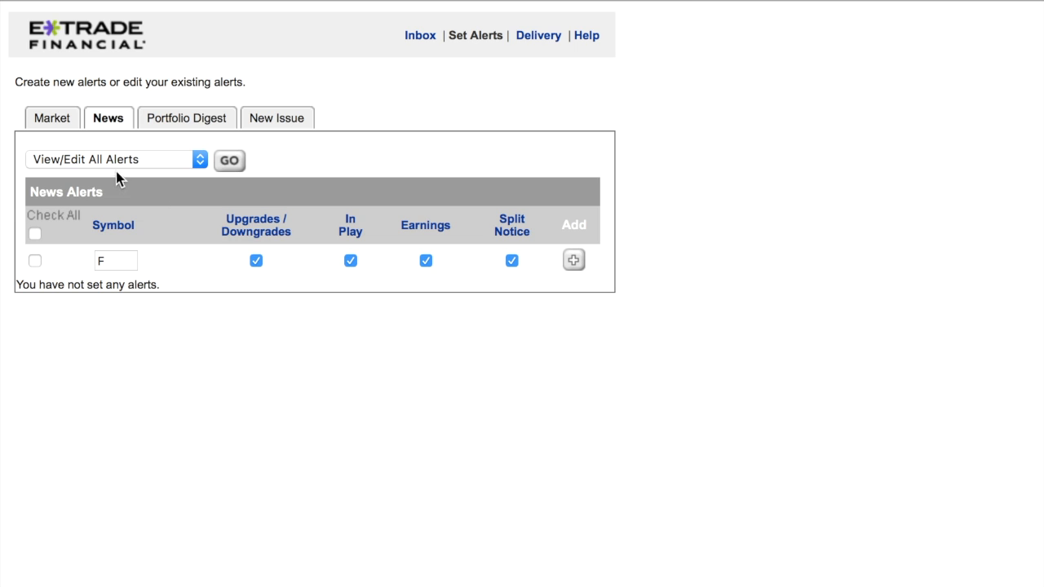
mouse_move(278, 118)
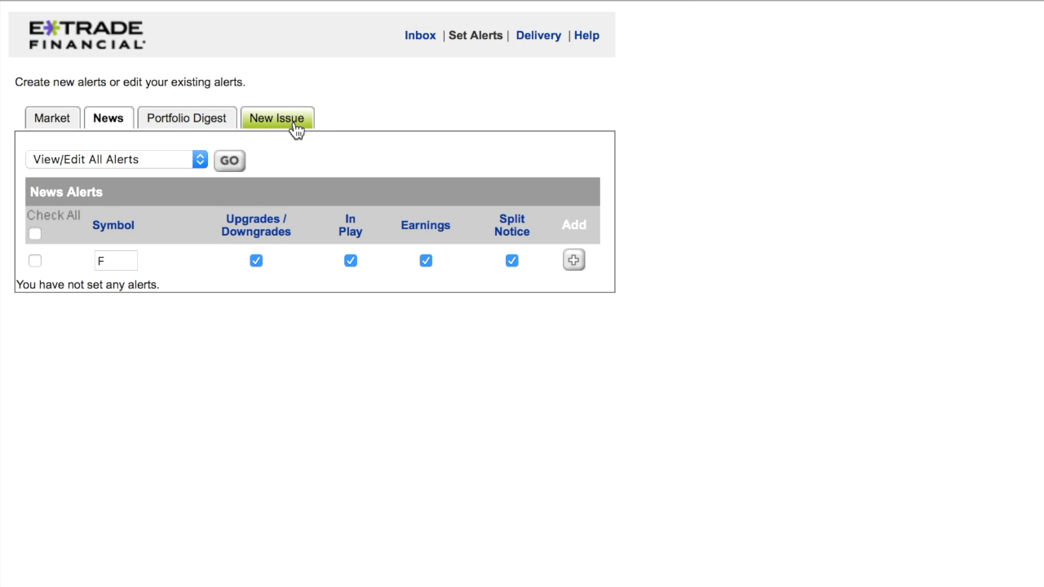
Step: Tick the New Security Issue Offerings alert under New Issue
click(276, 118)
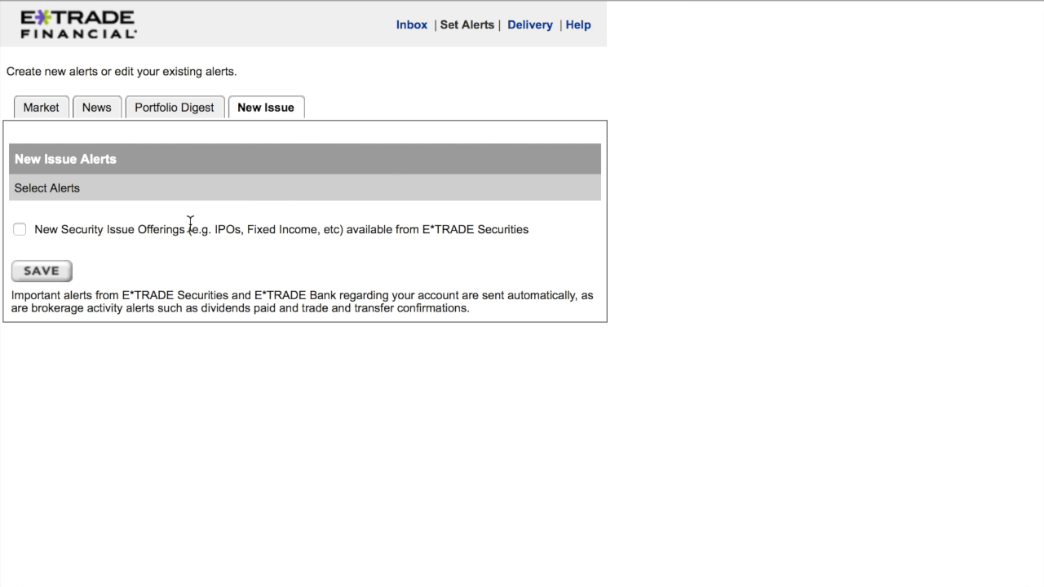
click(20, 229)
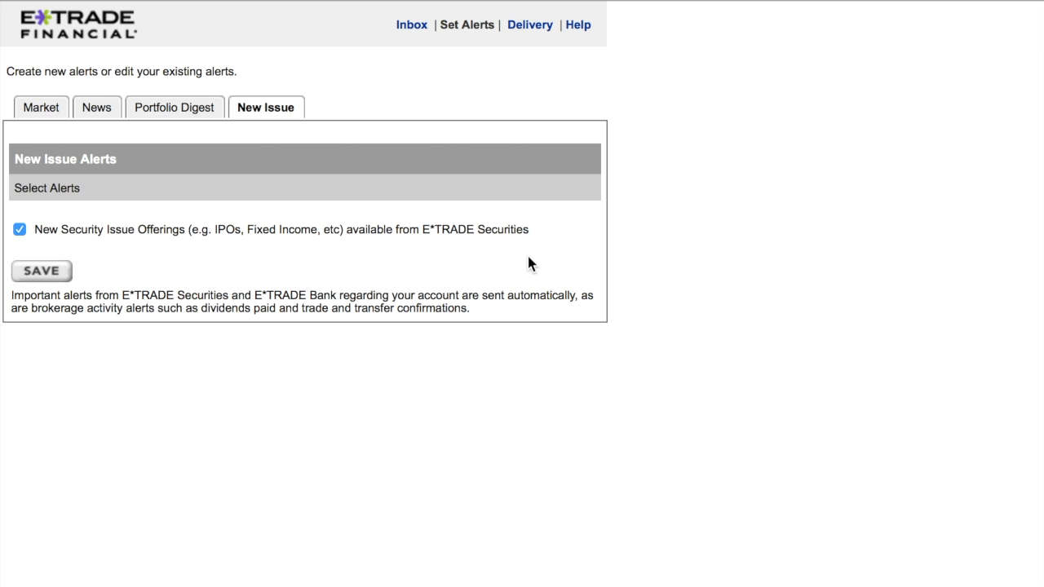
mouse_move(532, 265)
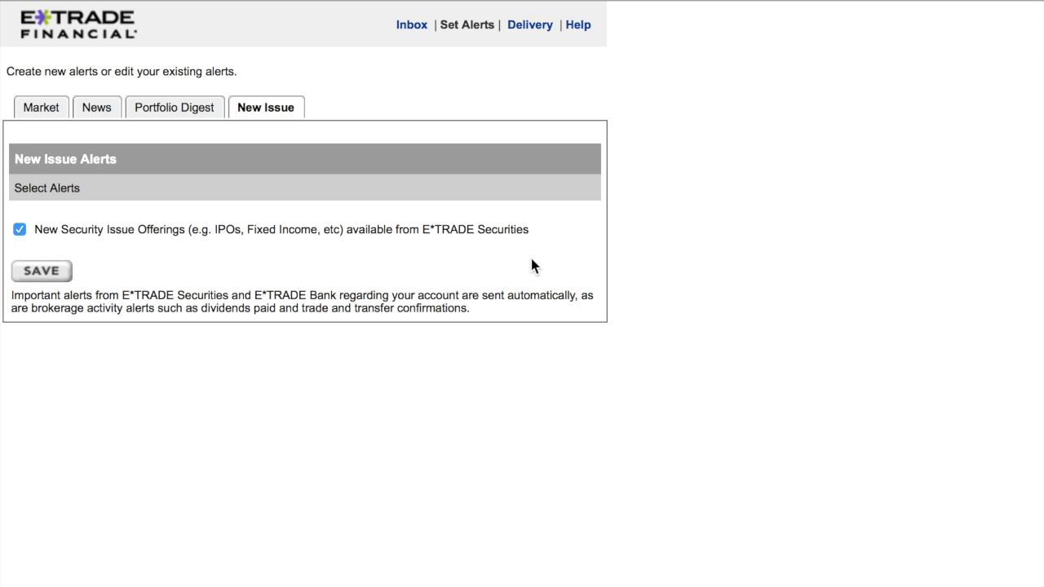